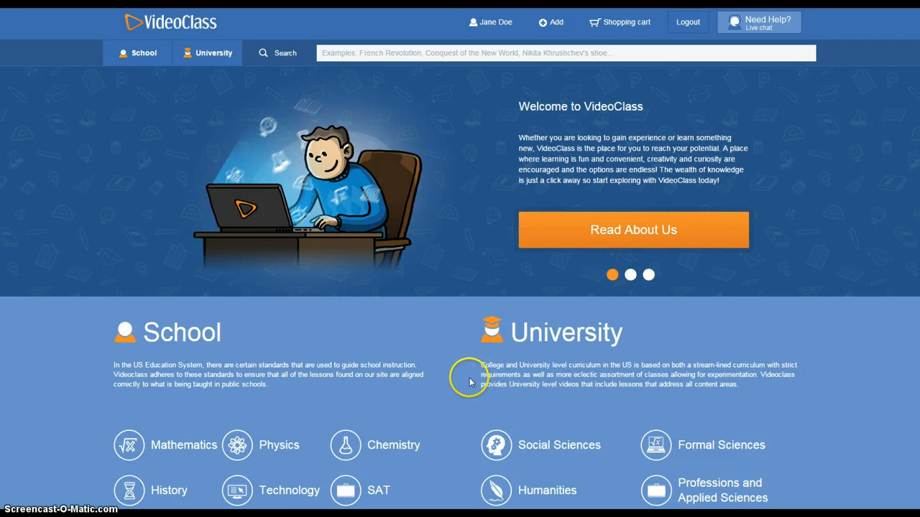
pyautogui.moveTo(454, 387)
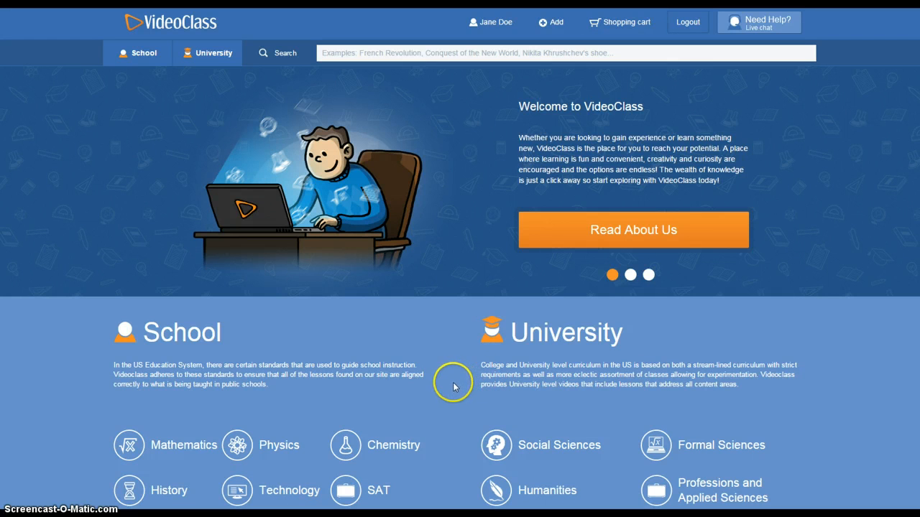
pyautogui.moveTo(448, 388)
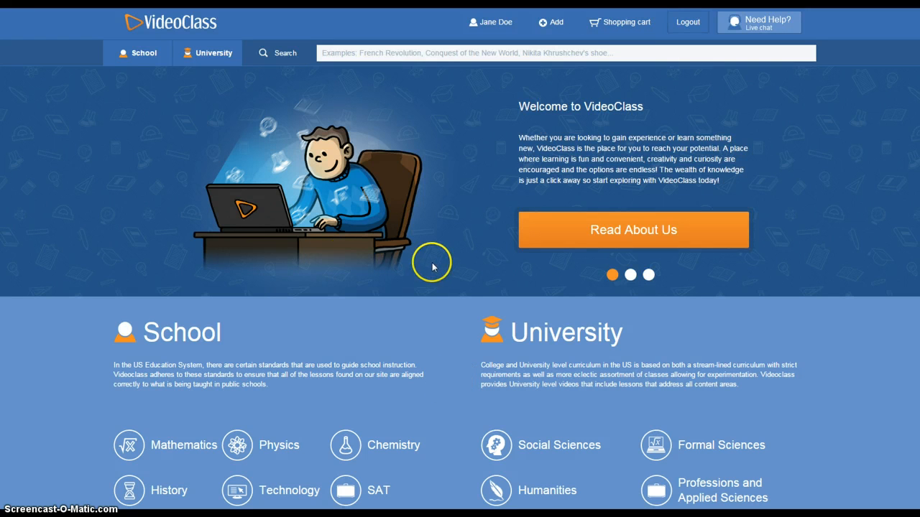
pyautogui.moveTo(497, 36)
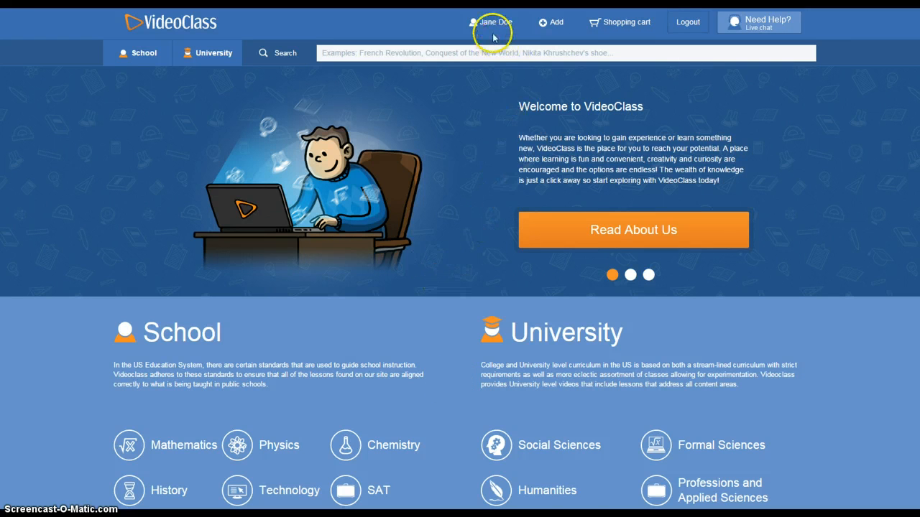
pyautogui.moveTo(494, 36)
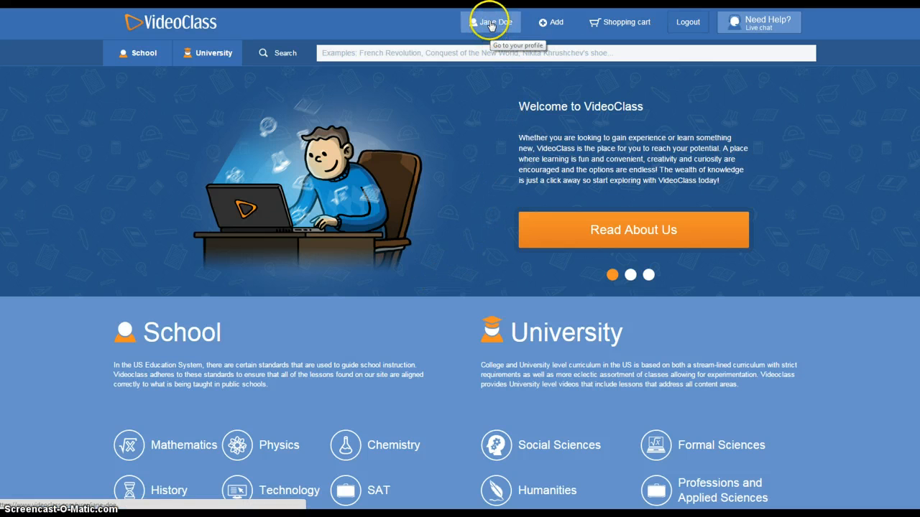
# Go to your profile's Playlists page, which is still empty.
pyautogui.click(490, 21)
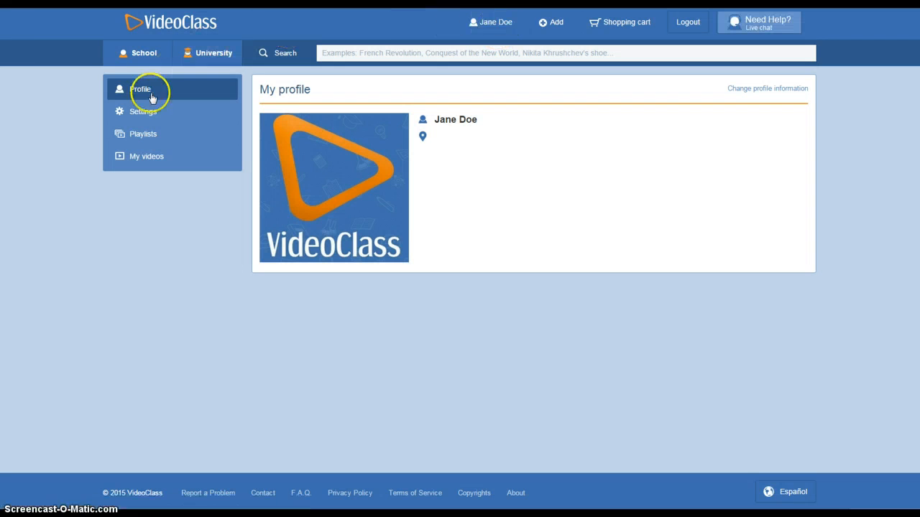
pyautogui.moveTo(151, 136)
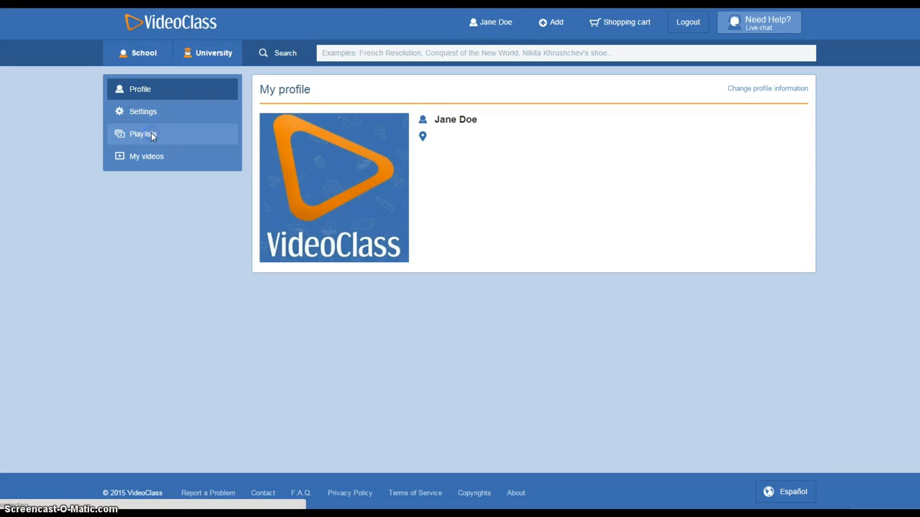
pyautogui.click(143, 135)
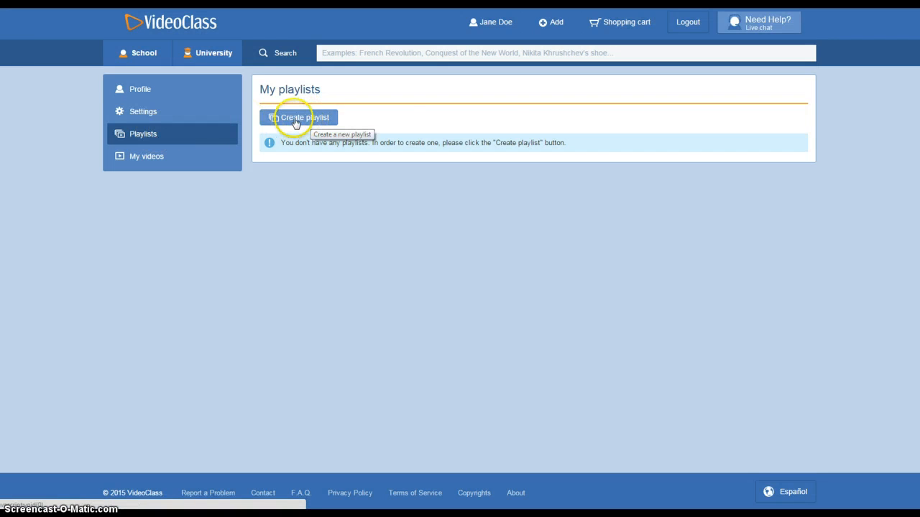
# Start a new playlist named 'History' with visibility set to Public.
pyautogui.click(300, 117)
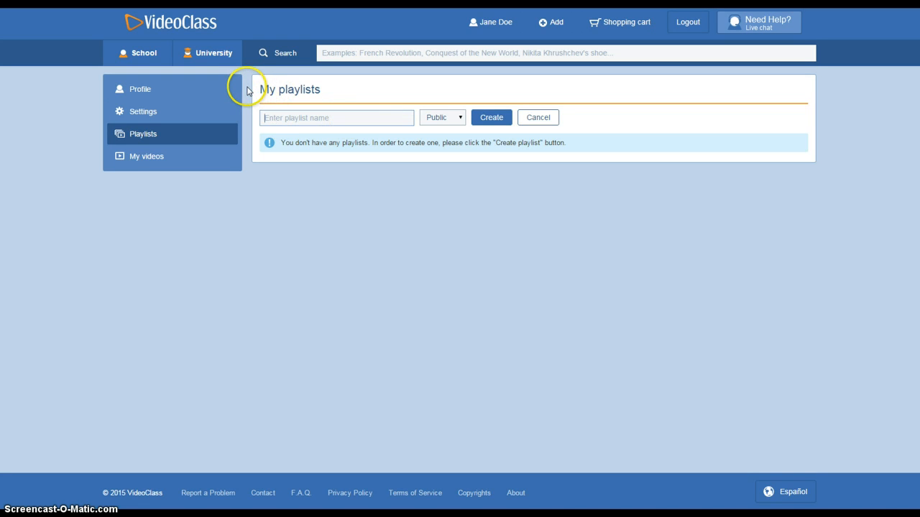
pyautogui.write('History')
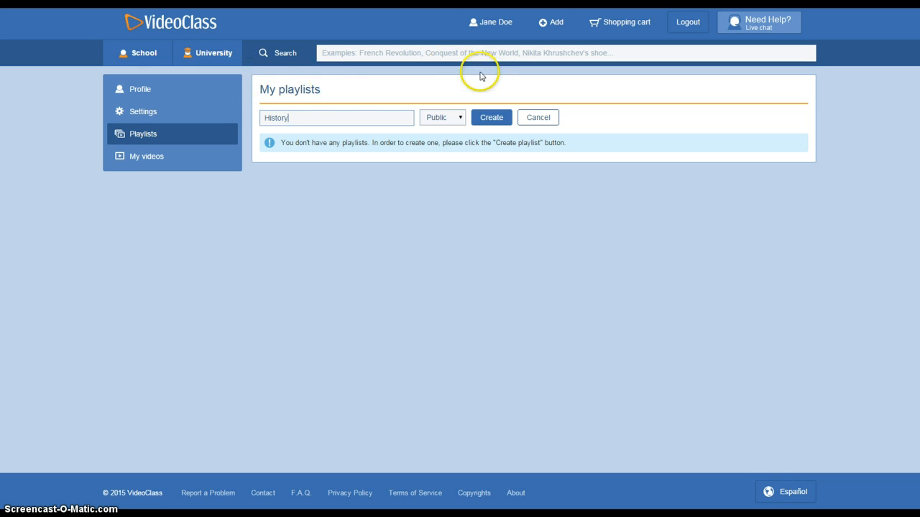
pyautogui.click(442, 117)
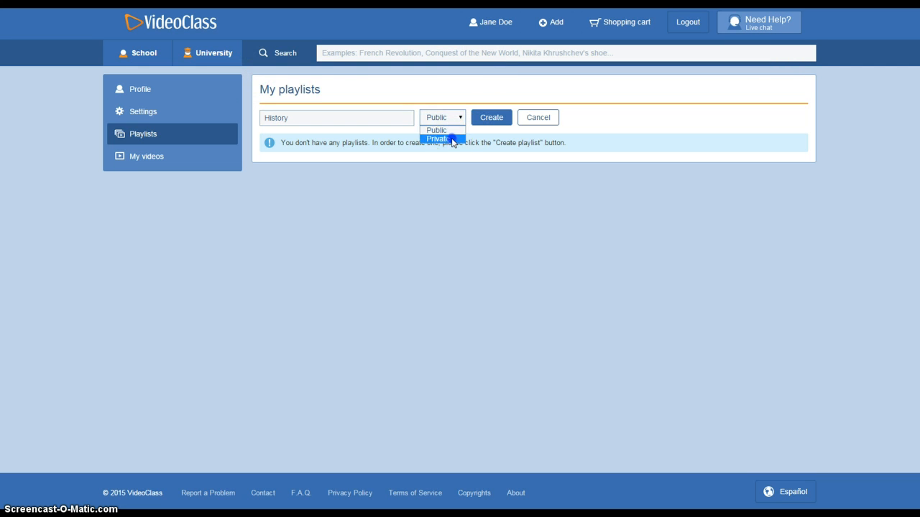
pyautogui.click(448, 138)
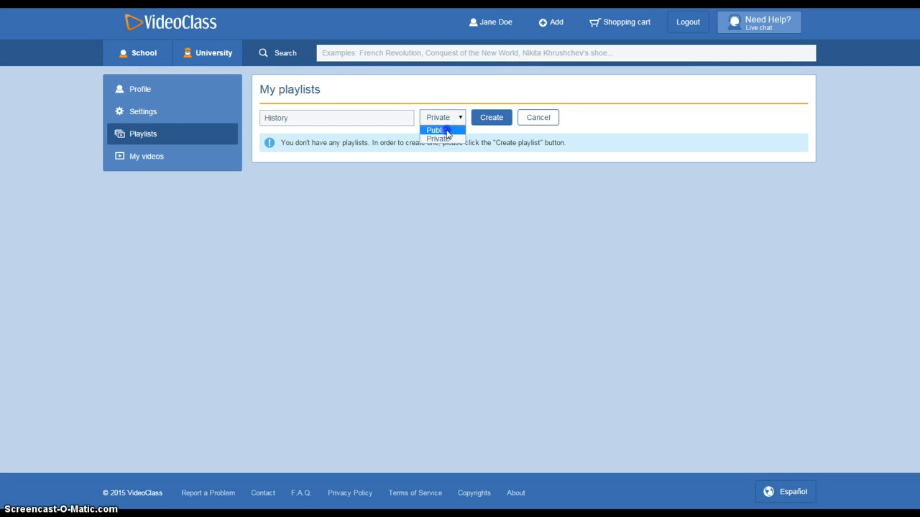
pyautogui.click(436, 129)
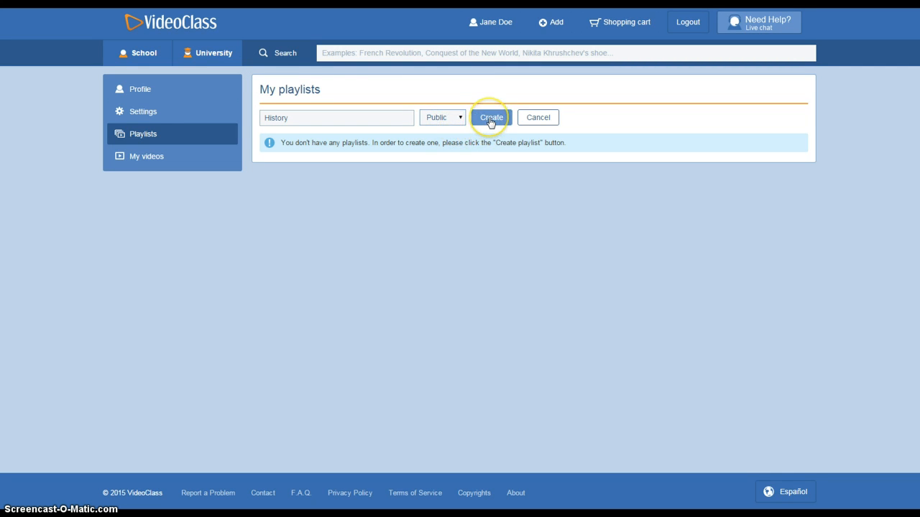
# Create the History playlist so it appears empty in your playlists.
pyautogui.click(492, 117)
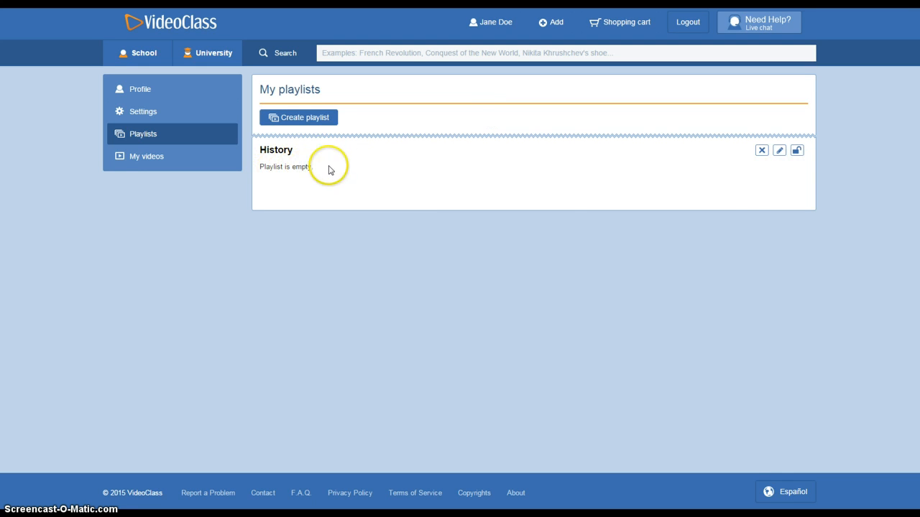
pyautogui.moveTo(760, 152)
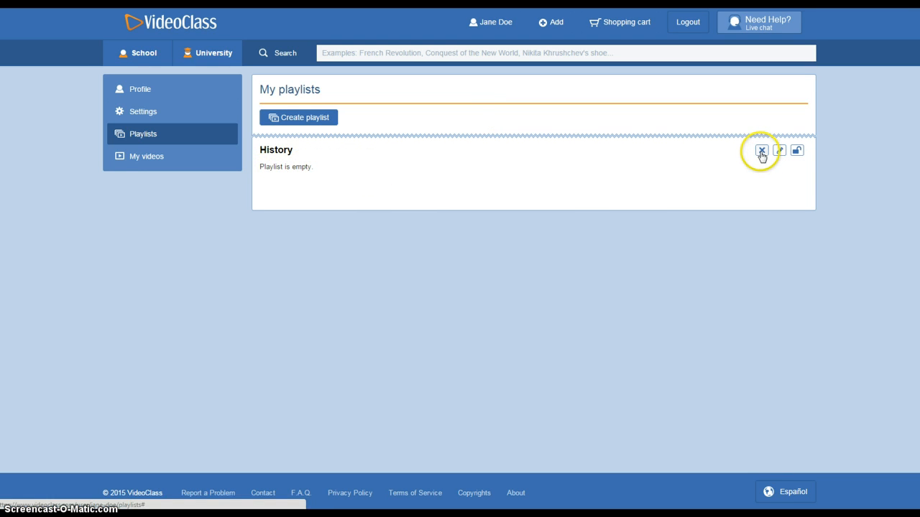
pyautogui.moveTo(760, 152)
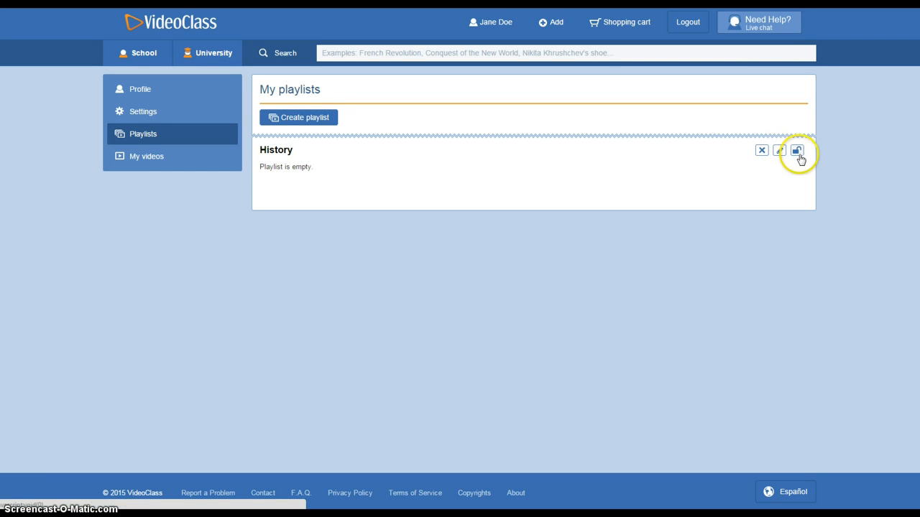
pyautogui.moveTo(798, 153)
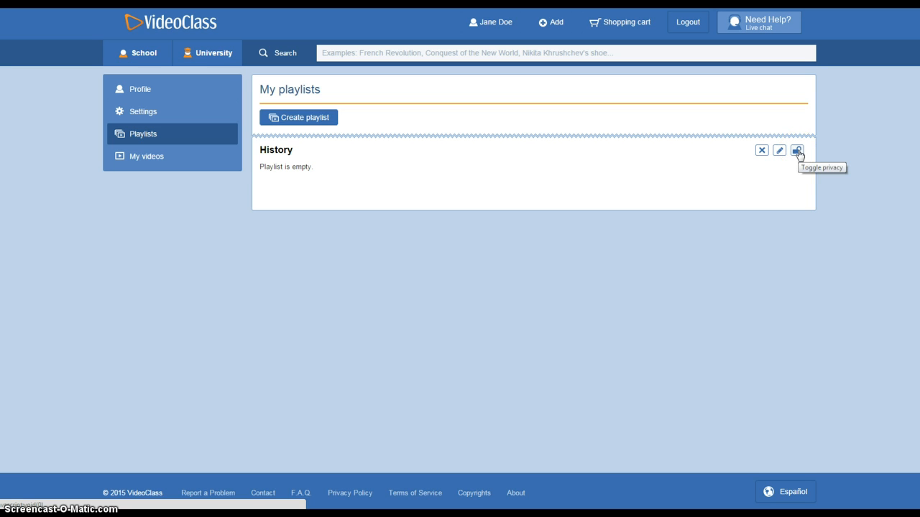
pyautogui.click(801, 153)
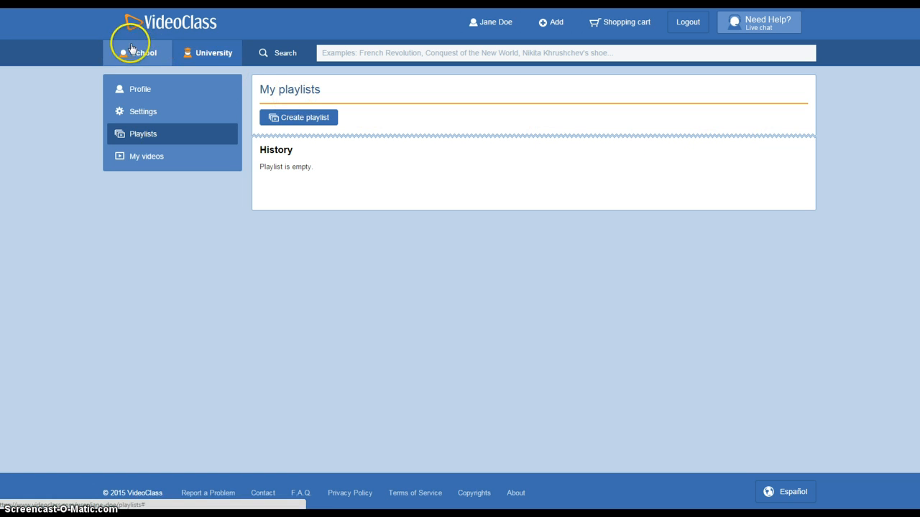
# Browse to the School > History subject videos.
pyautogui.click(145, 52)
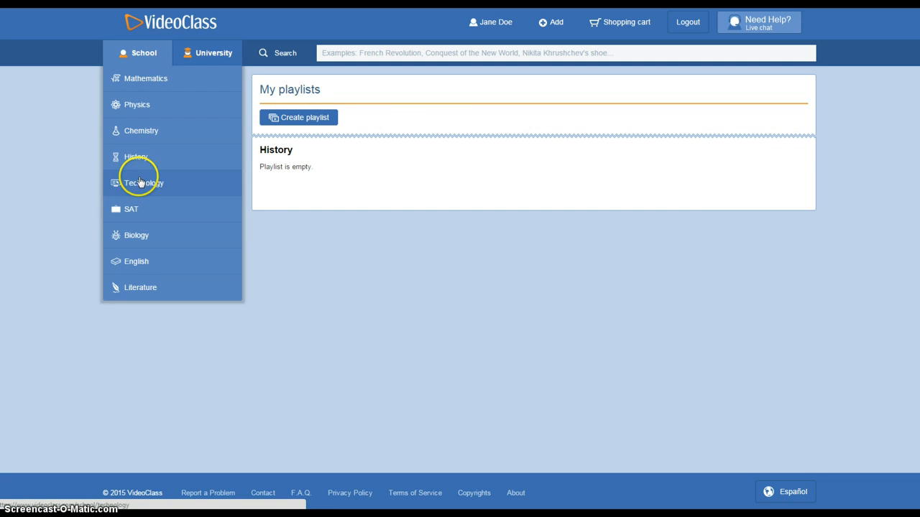
pyautogui.moveTo(153, 157)
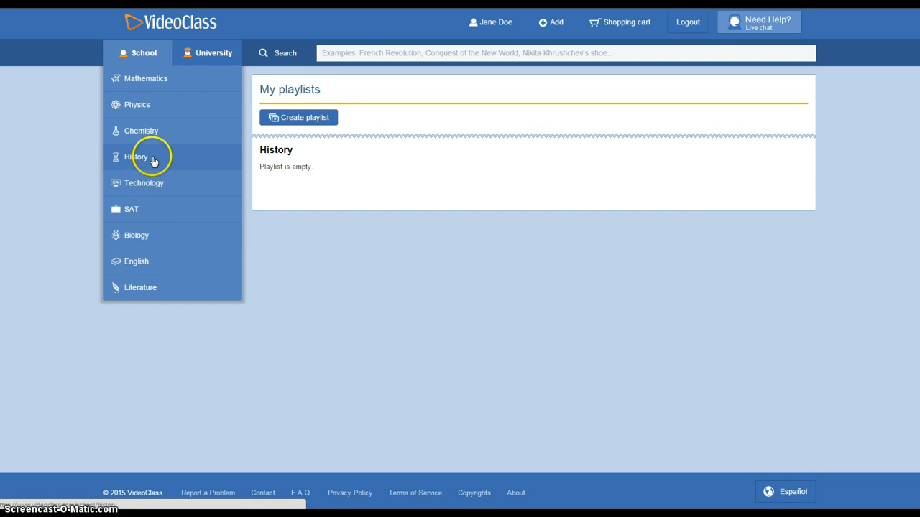
pyautogui.click(136, 157)
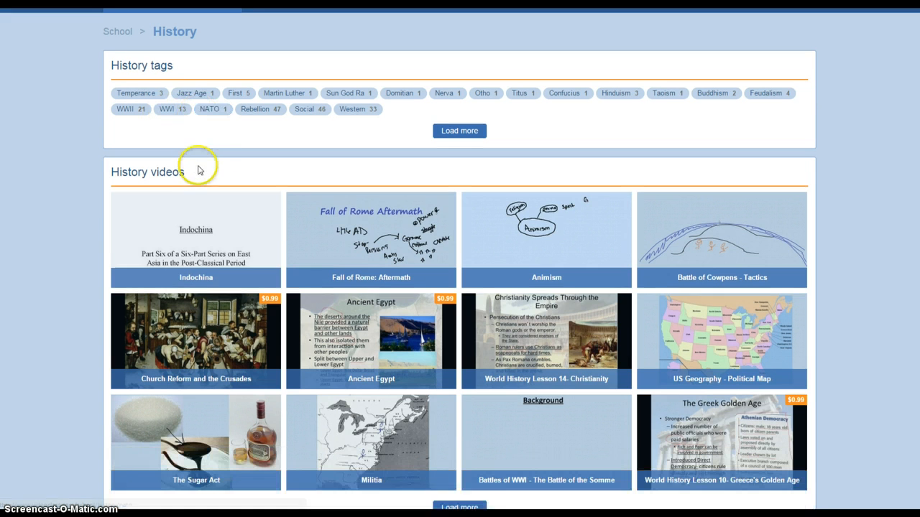
pyautogui.moveTo(318, 451)
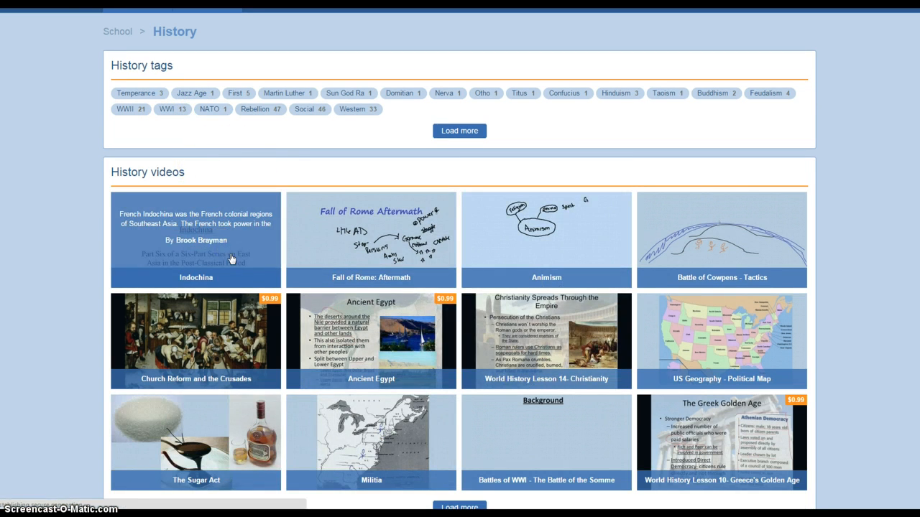
# Add the Indochina video lesson to the History playlist from its page.
pyautogui.click(195, 238)
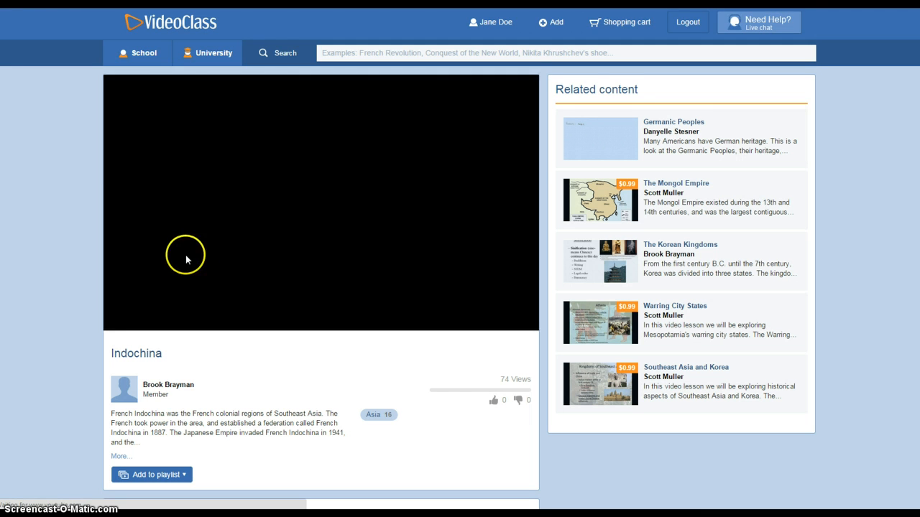
pyautogui.scroll(-3)
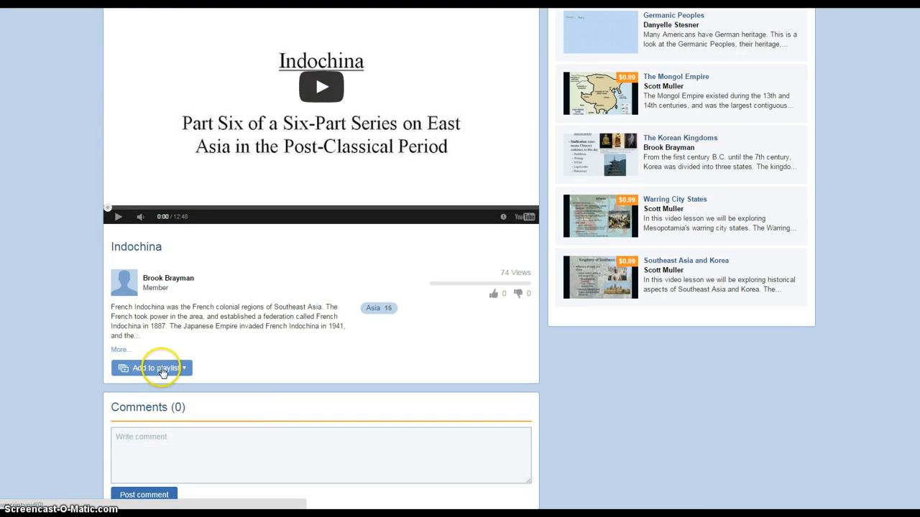
pyautogui.click(151, 367)
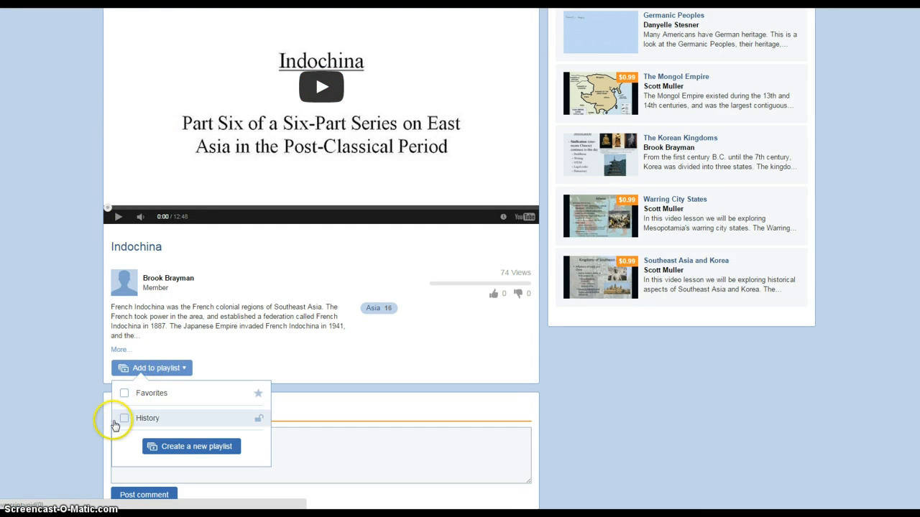
pyautogui.click(124, 418)
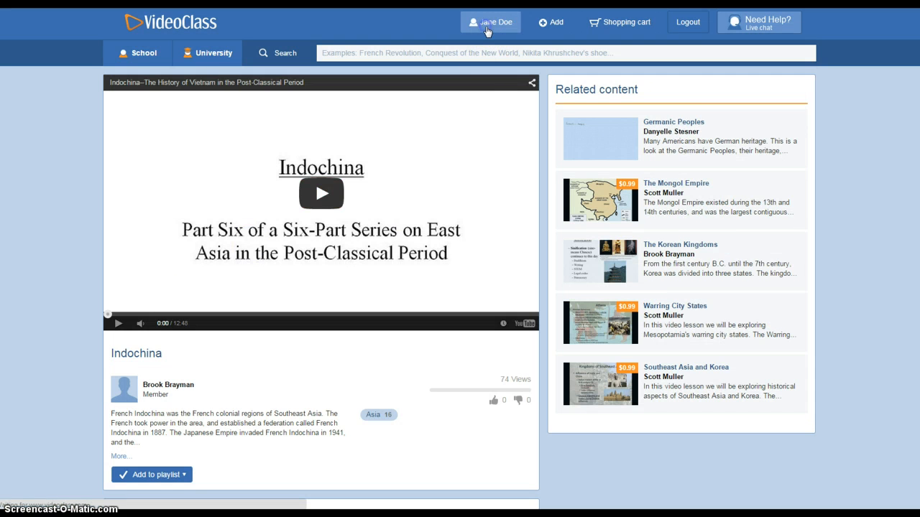
# Return to your Playlists page to confirm History holds the Indochina lesson.
pyautogui.click(491, 21)
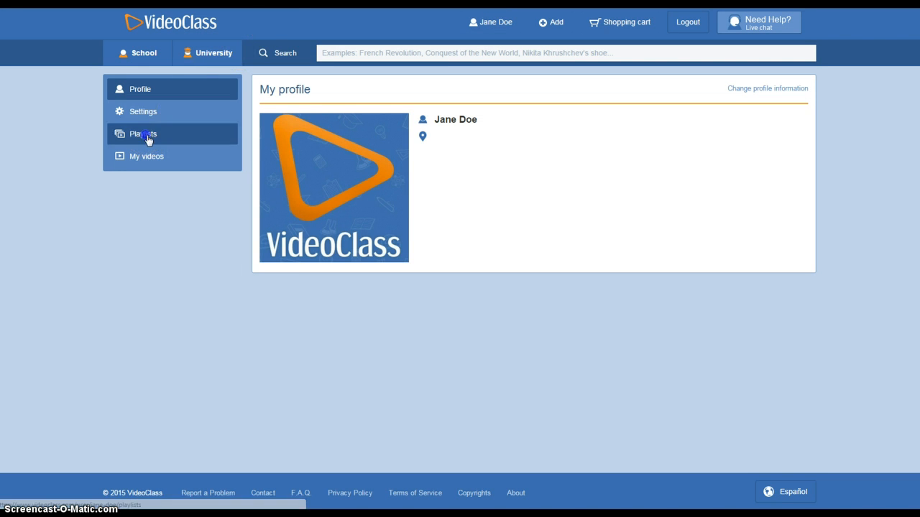
pyautogui.click(143, 134)
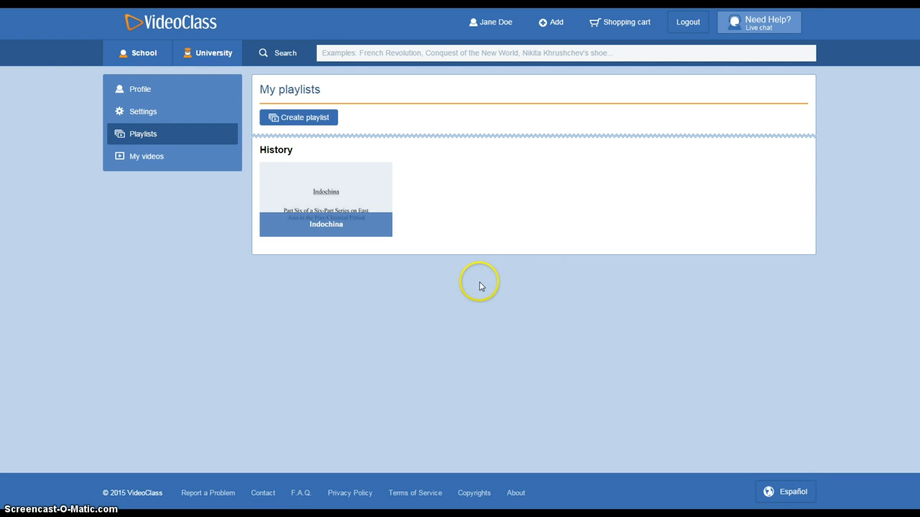
pyautogui.moveTo(464, 290)
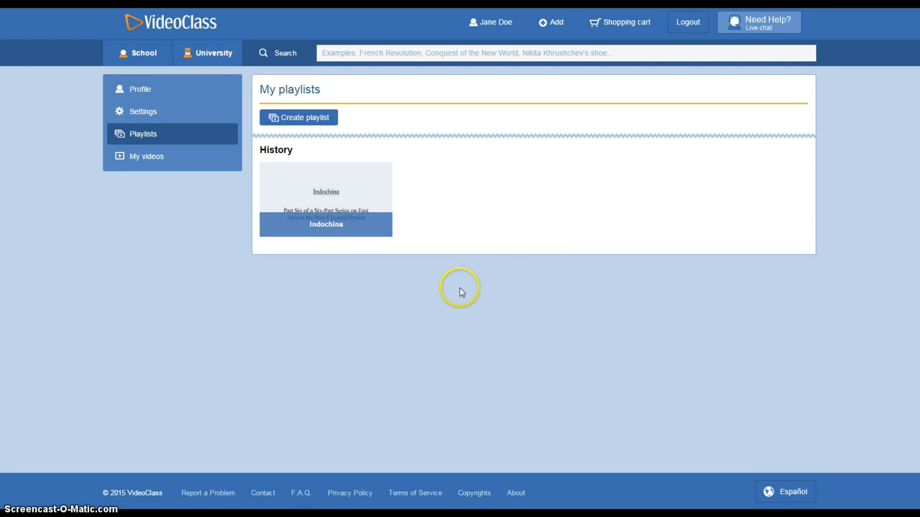
pyautogui.moveTo(432, 296)
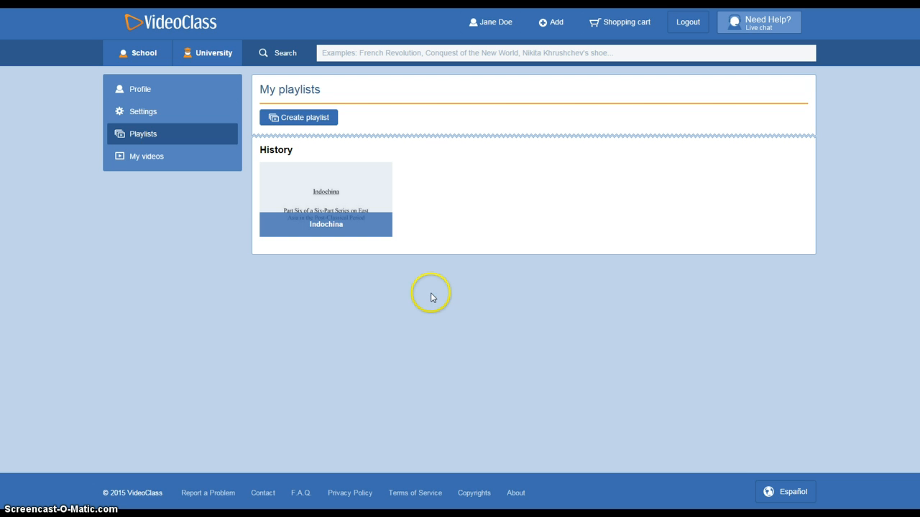
pyautogui.moveTo(351, 185)
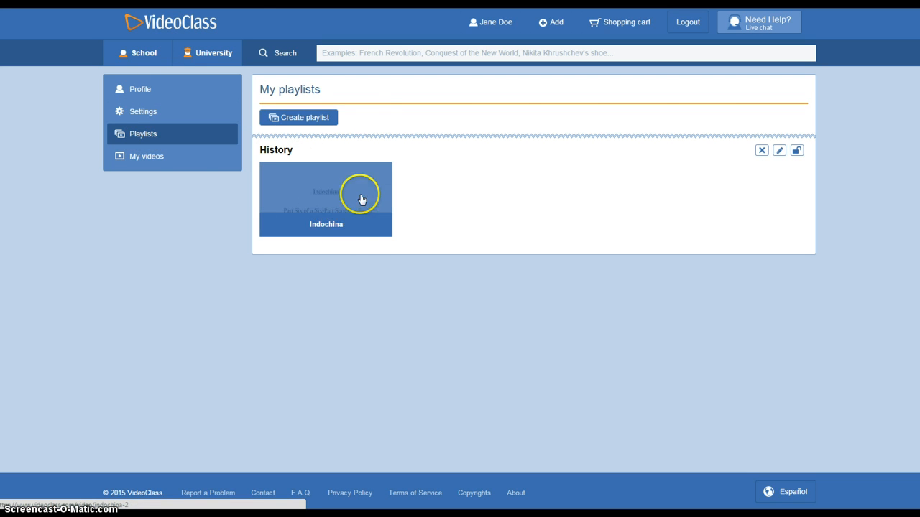
pyautogui.moveTo(342, 223)
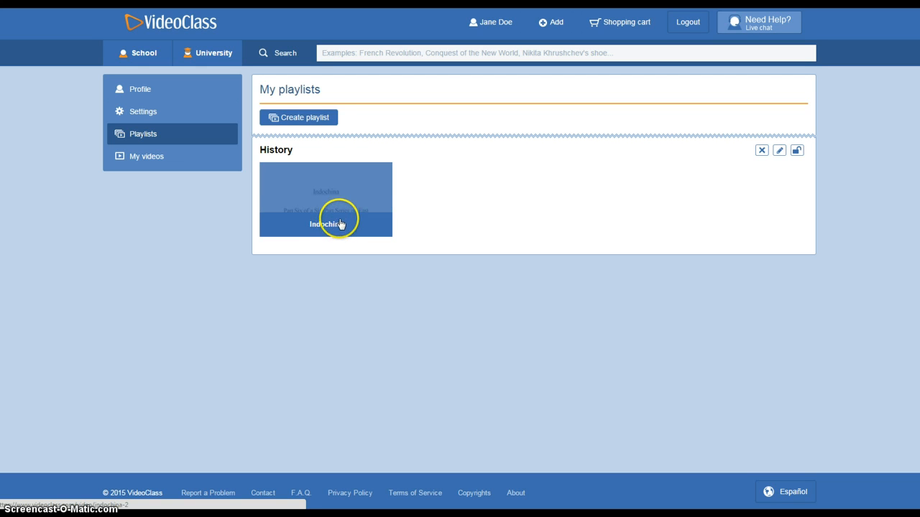